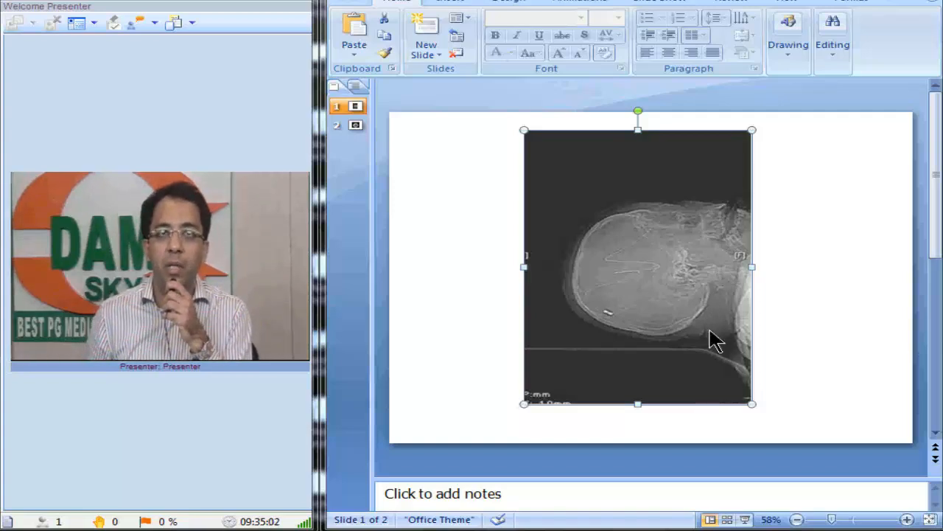
mouse_move(572, 302)
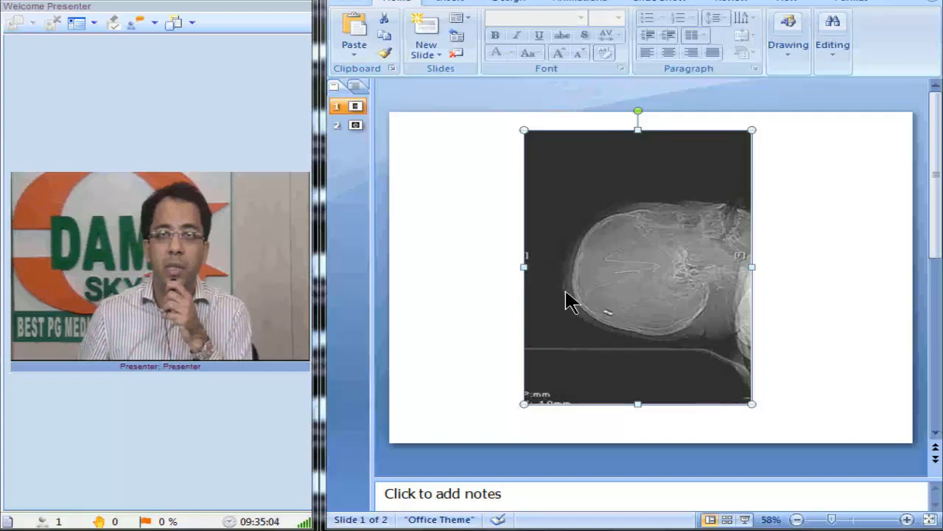
mouse_move(656, 336)
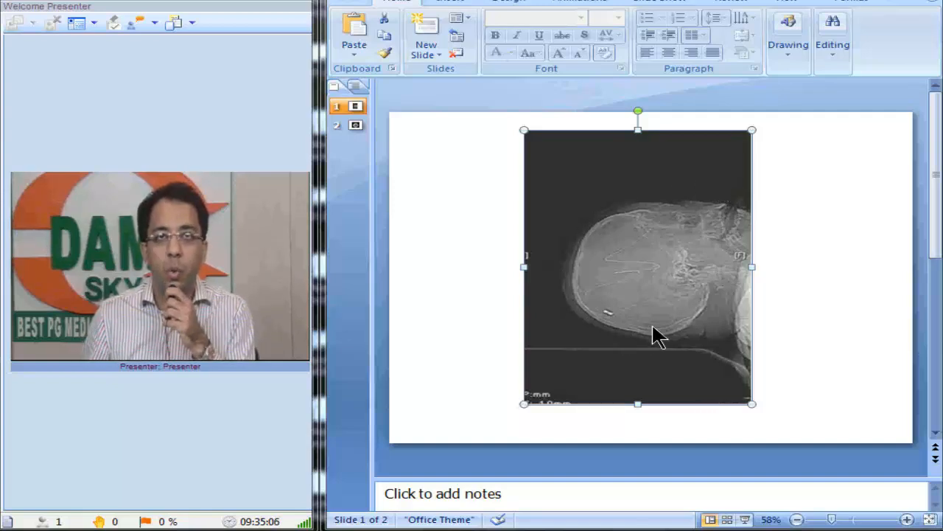
mouse_move(380, 163)
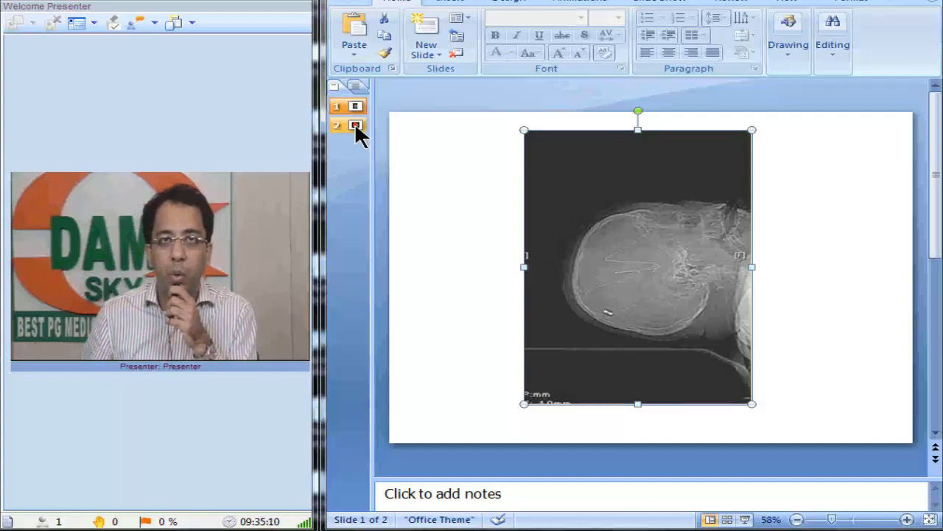
- Switch to slide 2 and select the axial CT picture on it
left_click(348, 125)
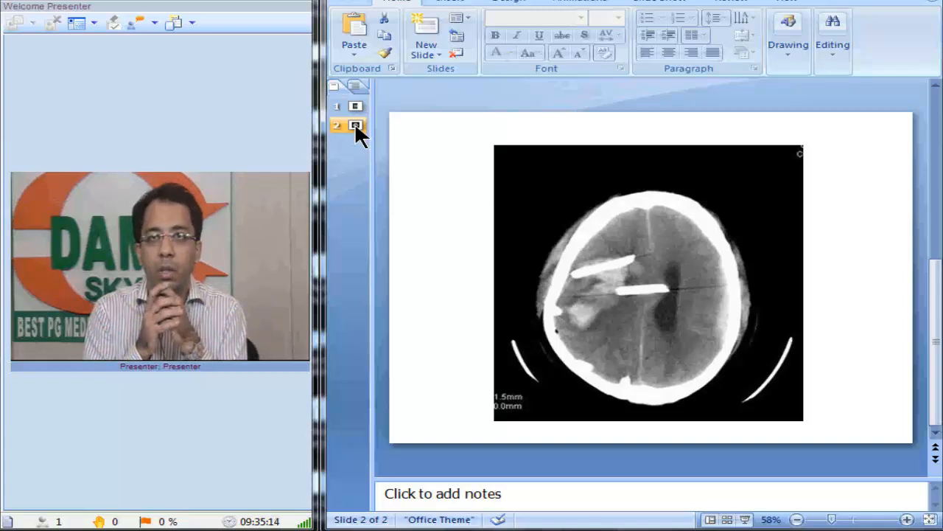
left_click(356, 124)
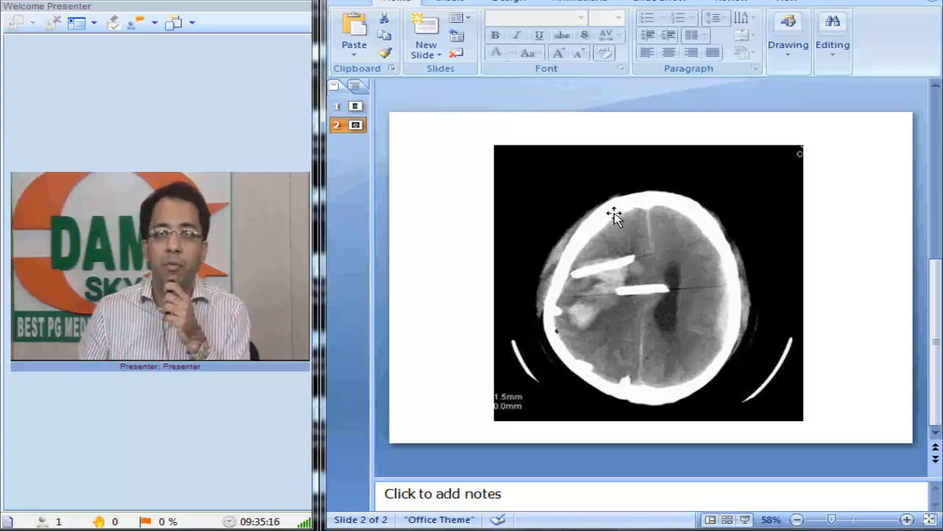
mouse_move(740, 339)
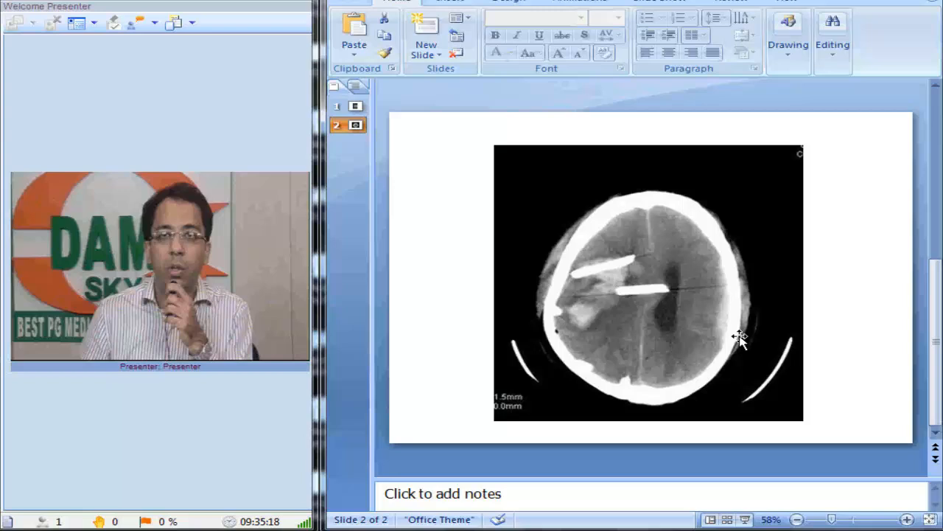
left_click(740, 339)
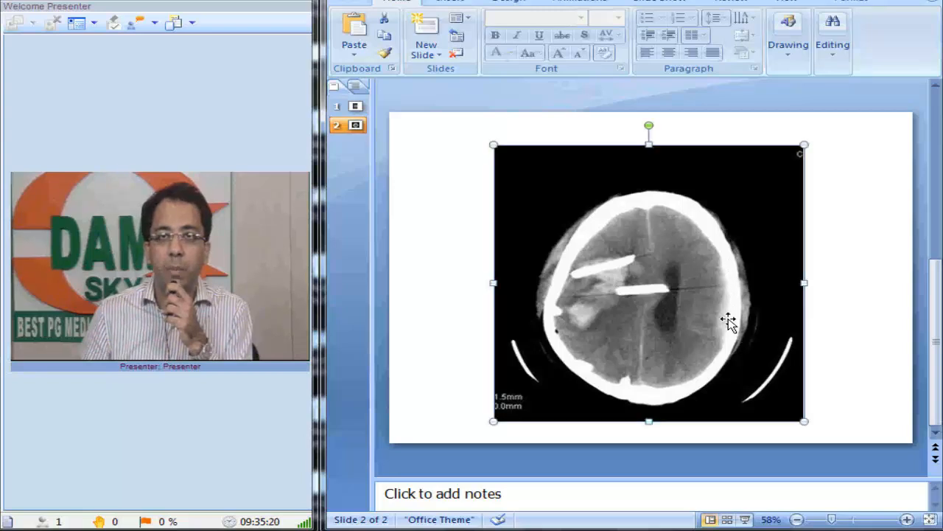
mouse_move(619, 266)
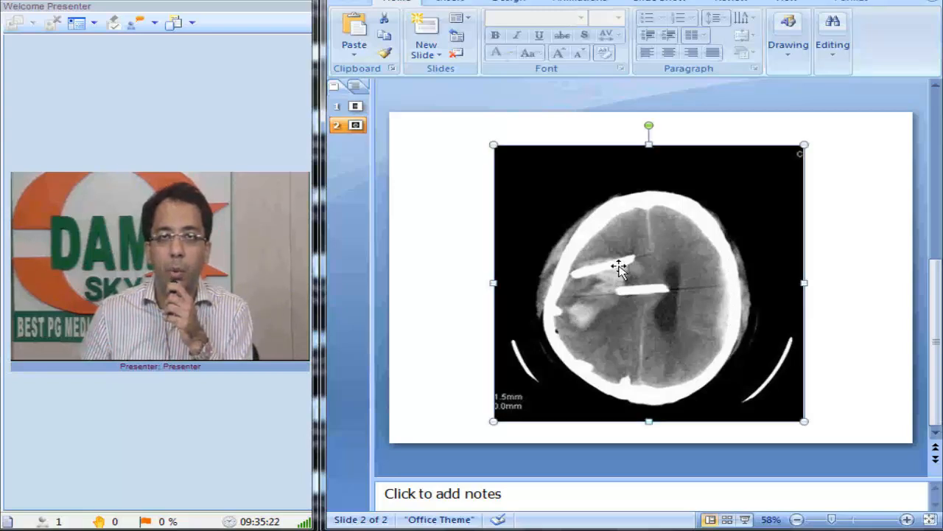
mouse_move(573, 308)
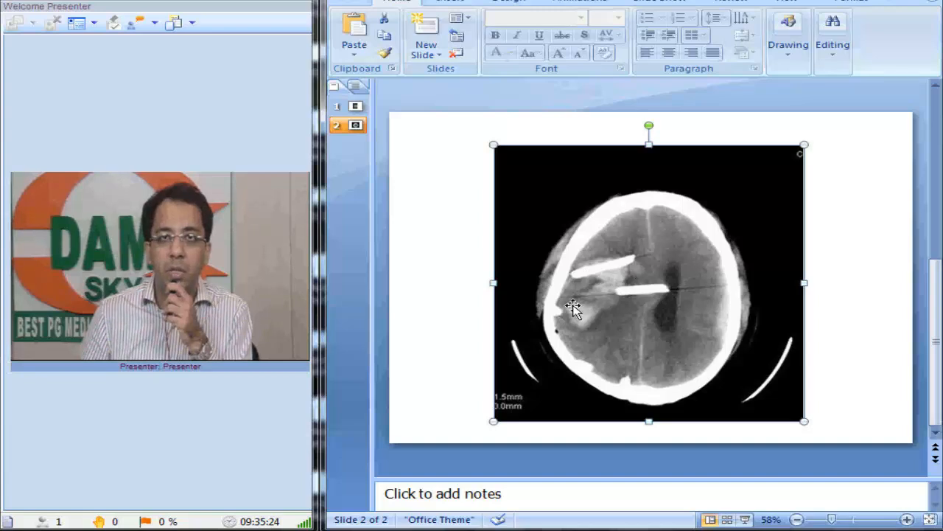
mouse_move(603, 274)
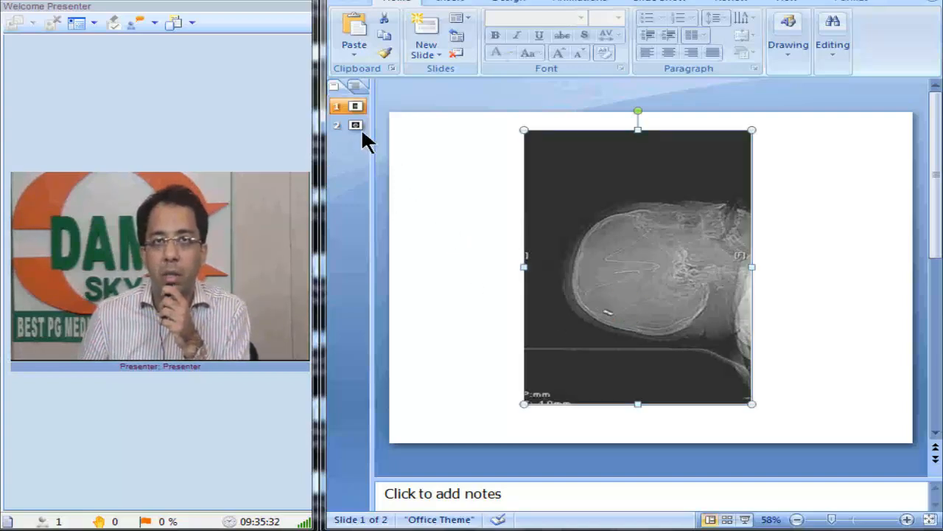
- Flip between the scanogram and axial CT slides, ending on the axial CT
left_click(348, 124)
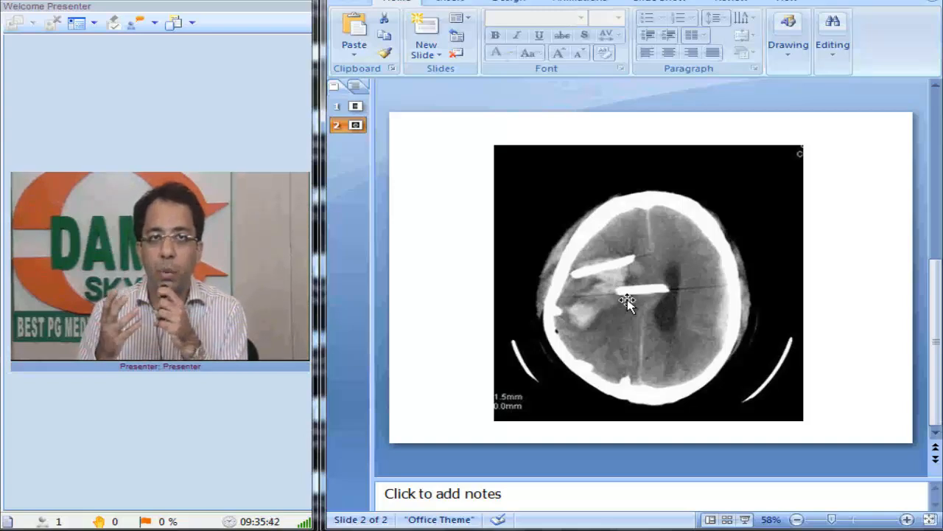
mouse_move(454, 209)
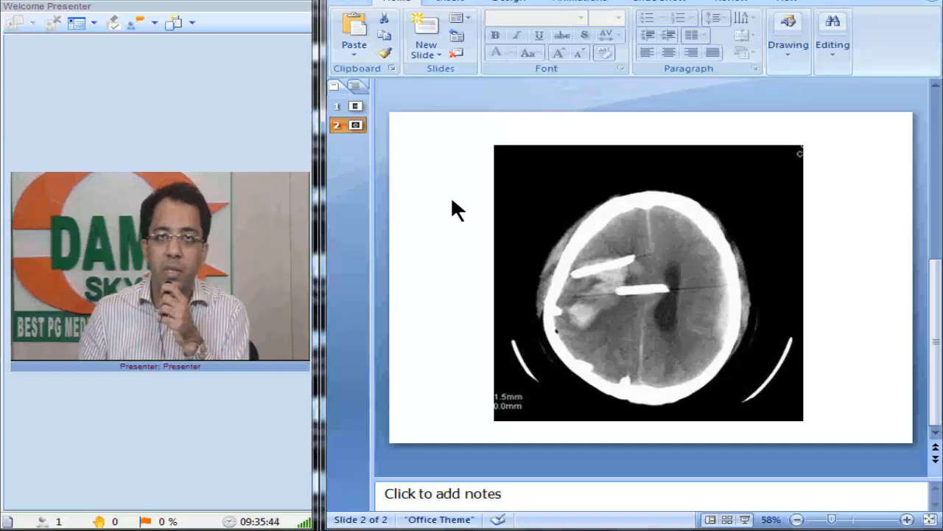
left_click(355, 106)
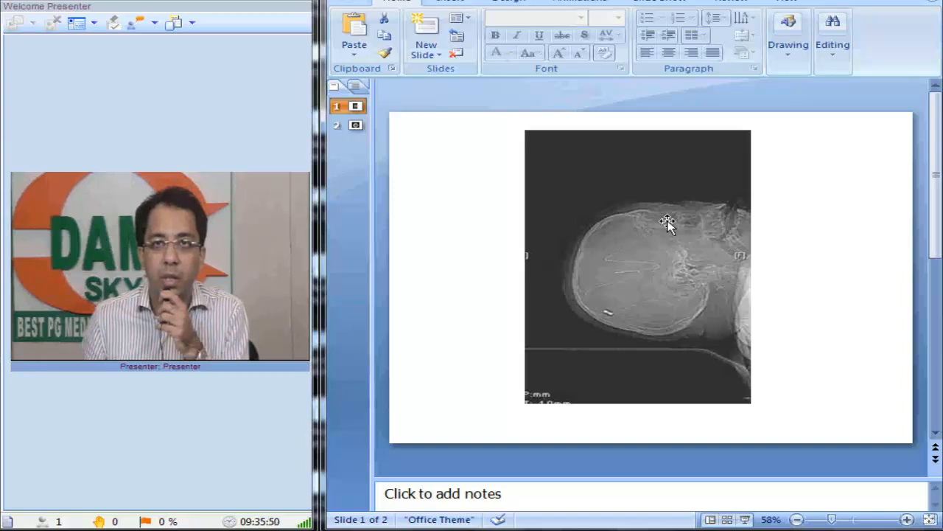
mouse_move(637, 248)
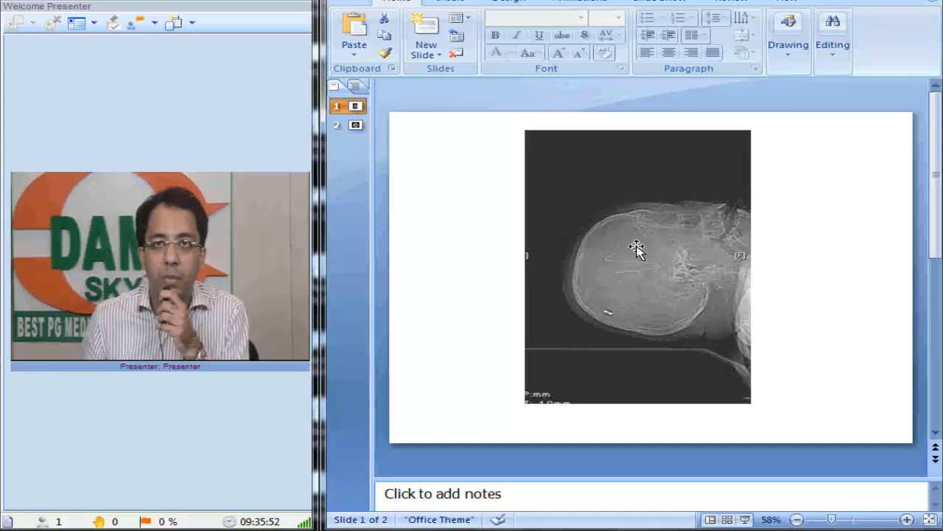
mouse_move(619, 286)
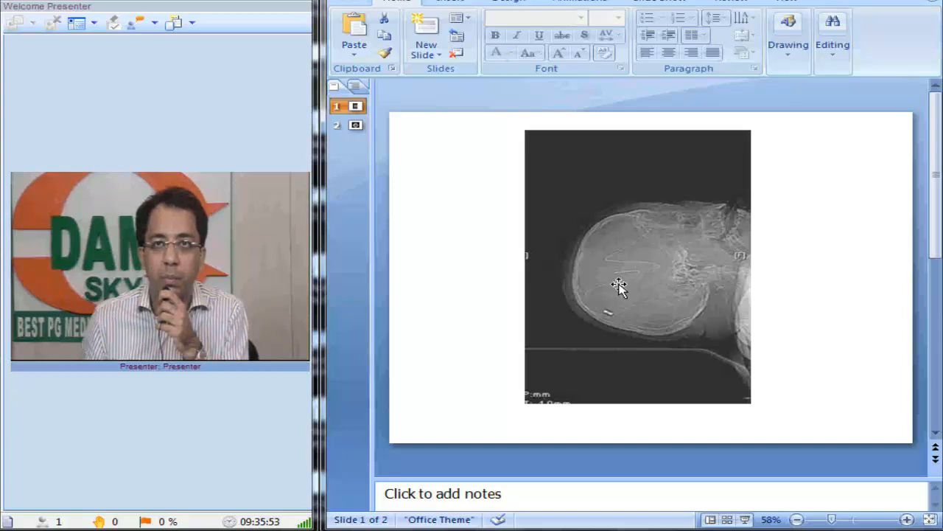
mouse_move(619, 332)
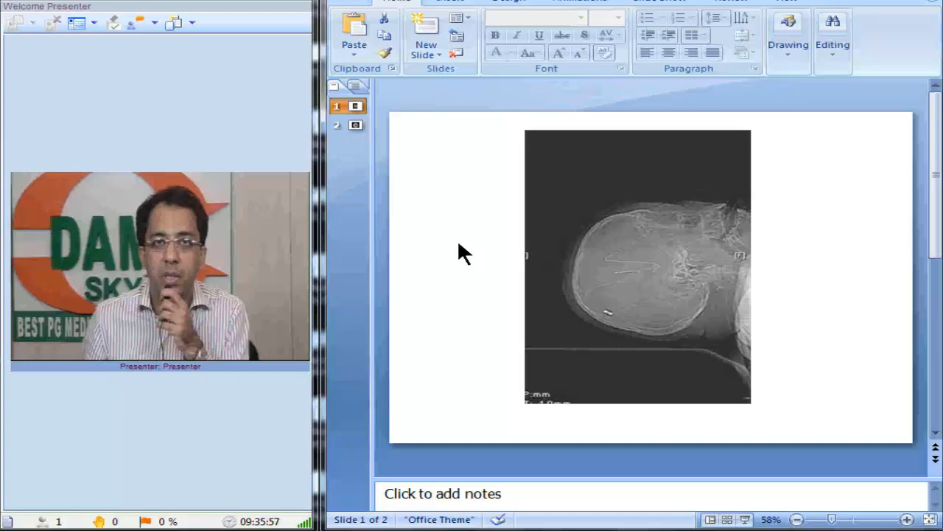
left_click(355, 124)
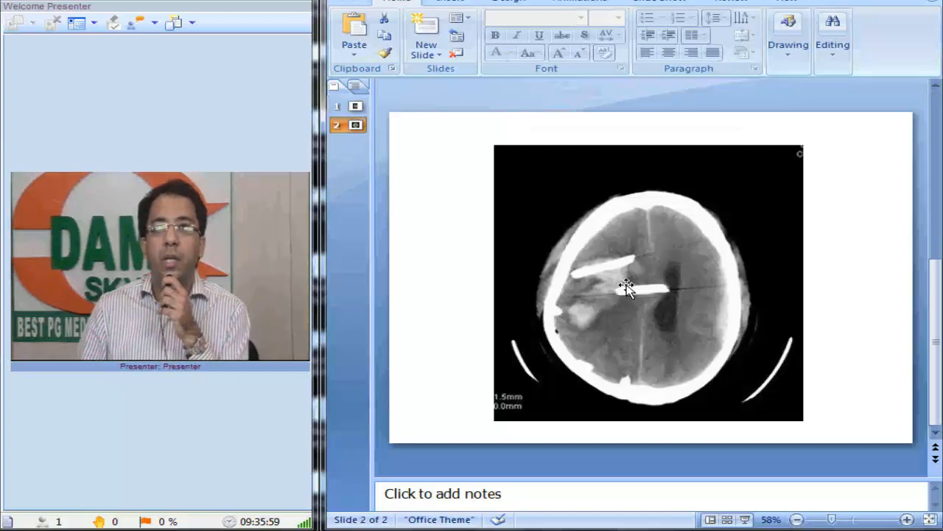
- Return to slide 1 with the lateral skull scanogram
left_click(355, 106)
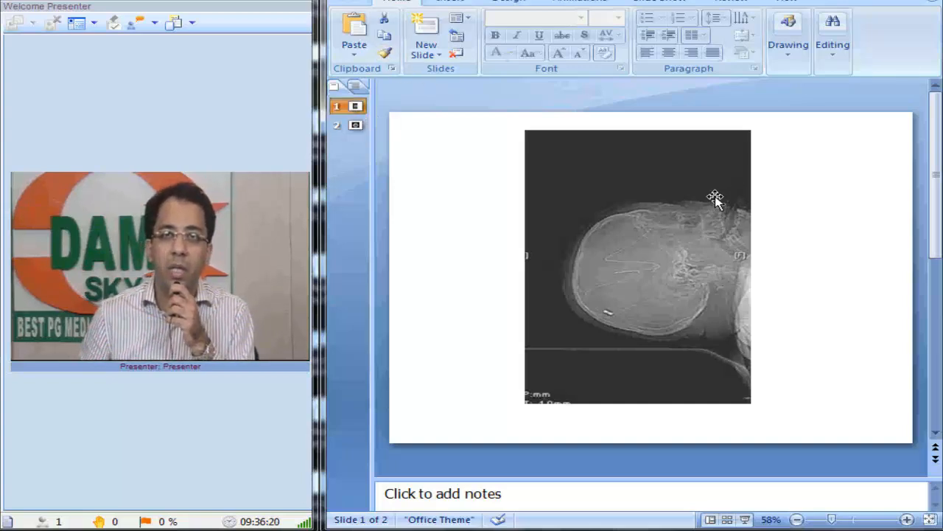
mouse_move(416, 210)
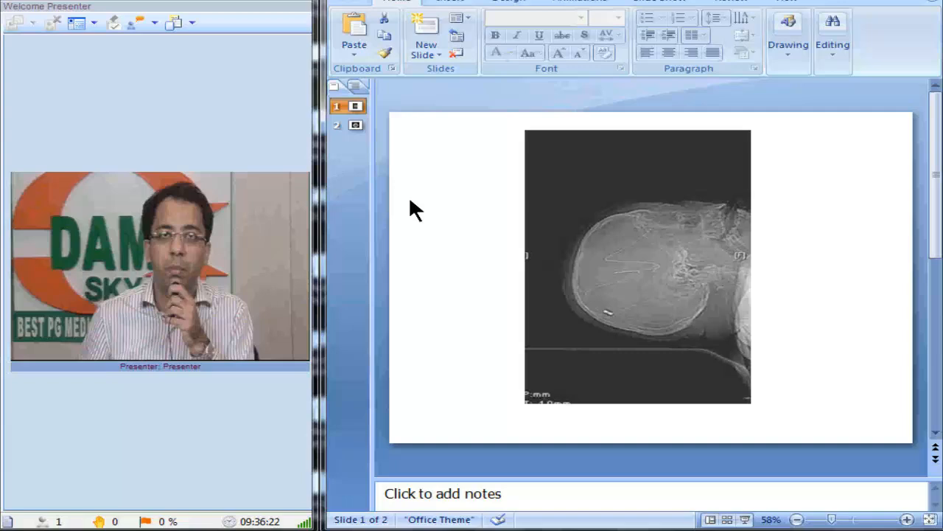
- Show slide 2 with the axial head CT and bright intracranial tube again
left_click(354, 124)
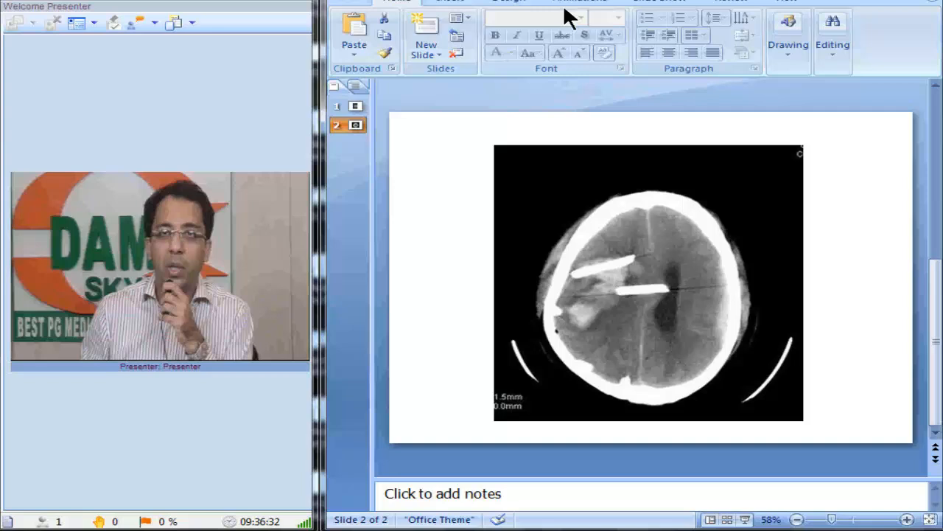
mouse_move(696, 294)
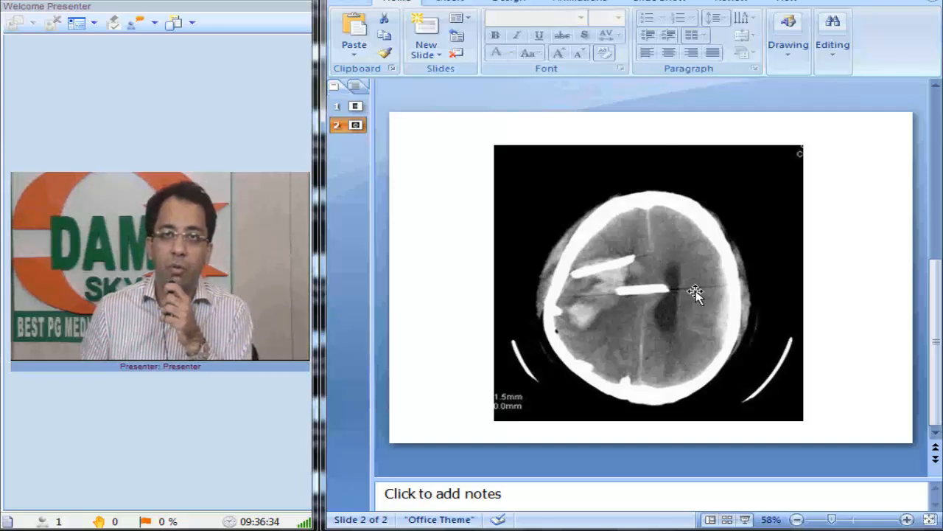